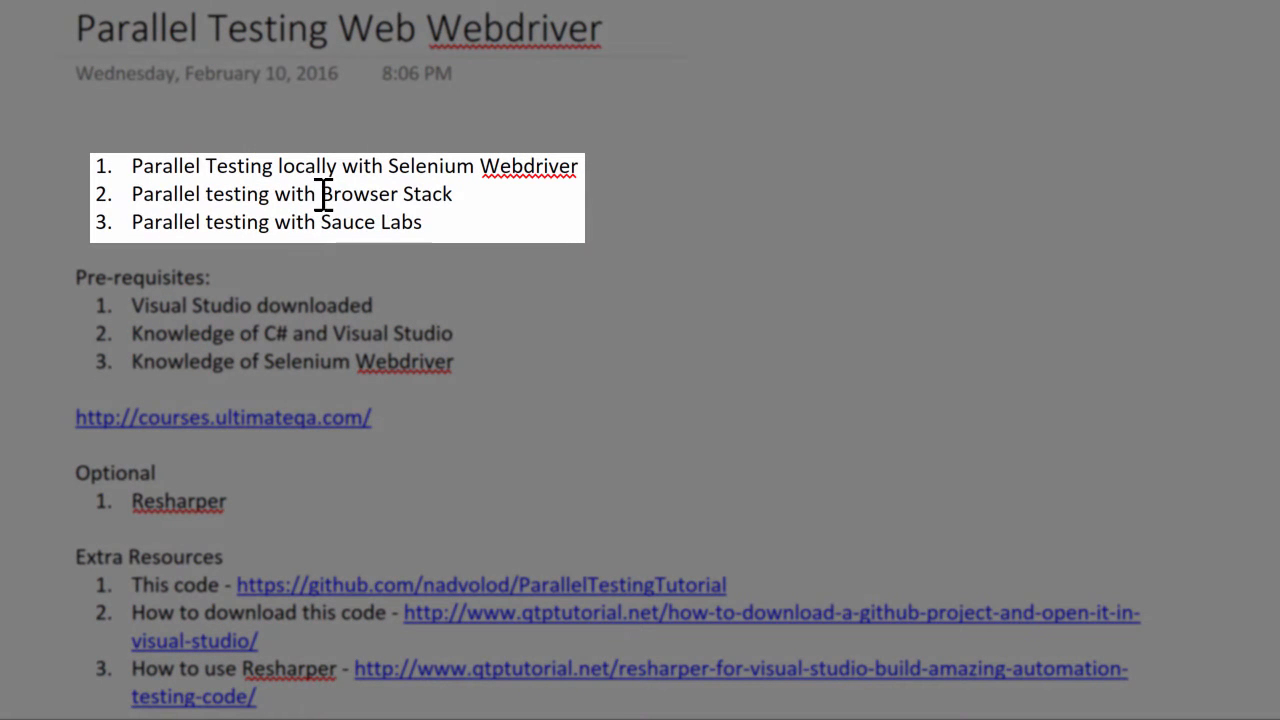
{"action": "mouse_move", "coordinate": [428, 194]}
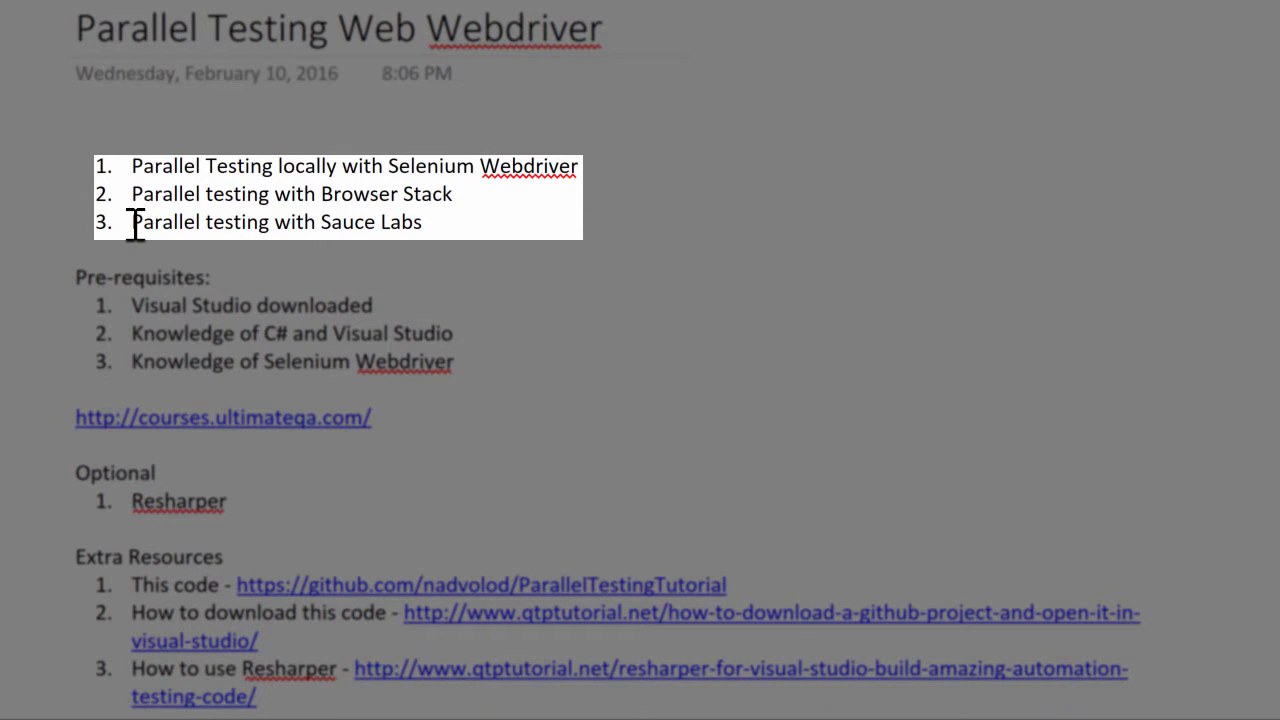
{"action": "mouse_move", "coordinate": [374, 221]}
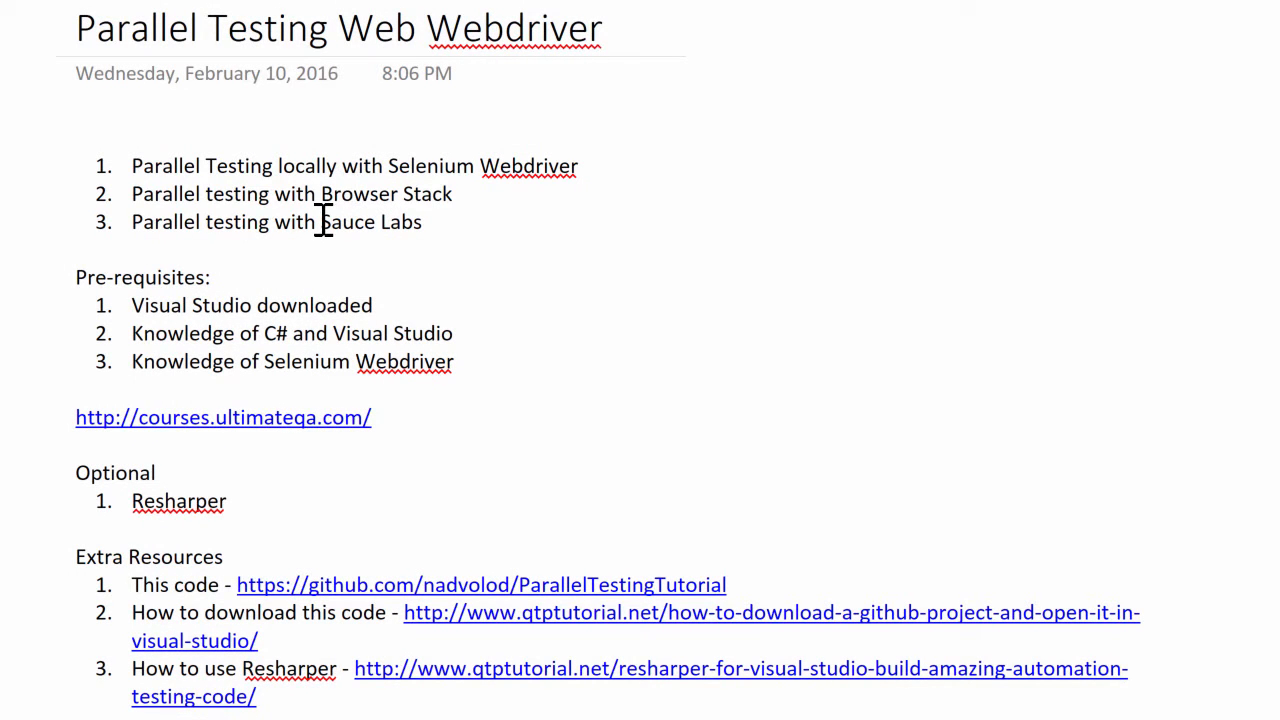
{"action": "mouse_move", "coordinate": [383, 220]}
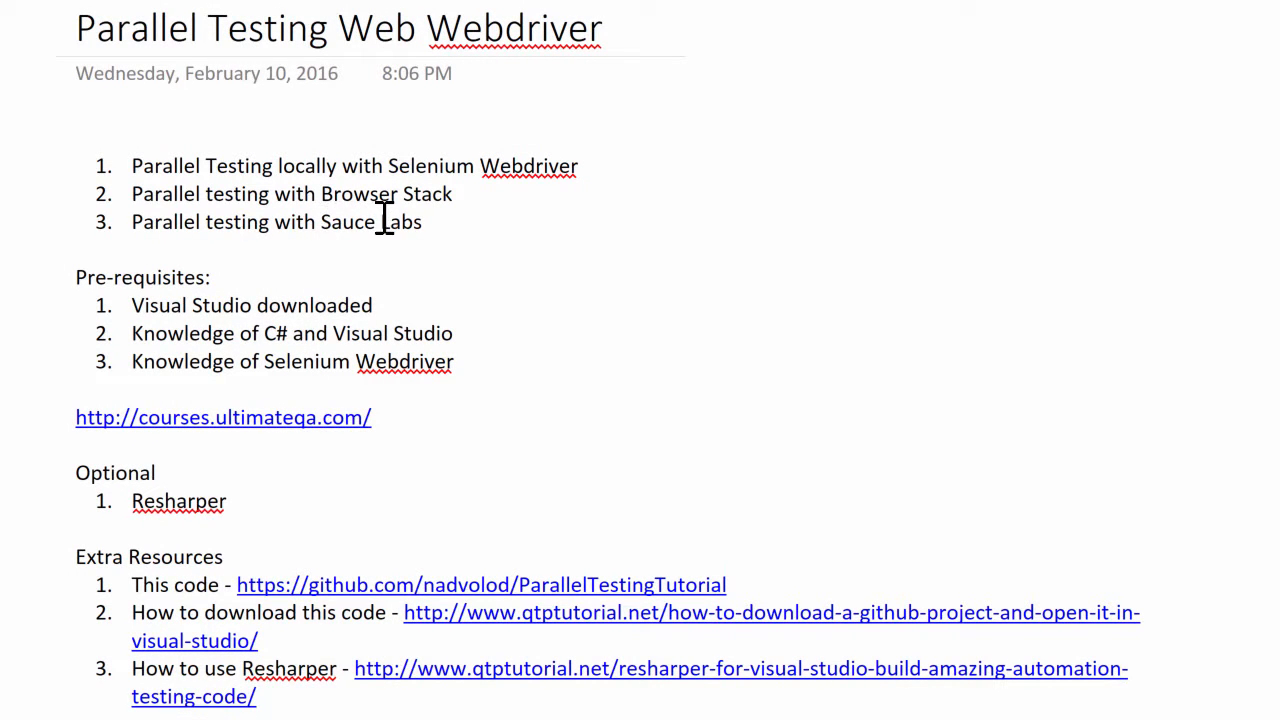
{"action": "mouse_move", "coordinate": [428, 222]}
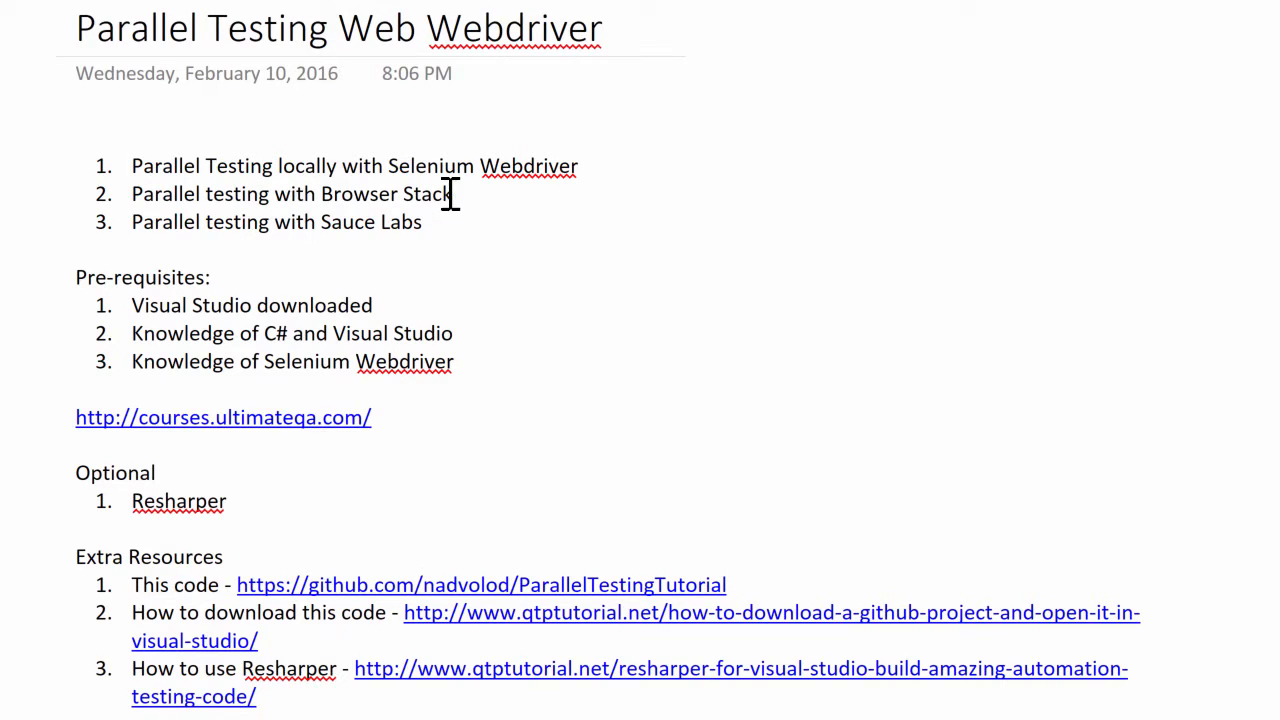
{"action": "mouse_move", "coordinate": [131, 207]}
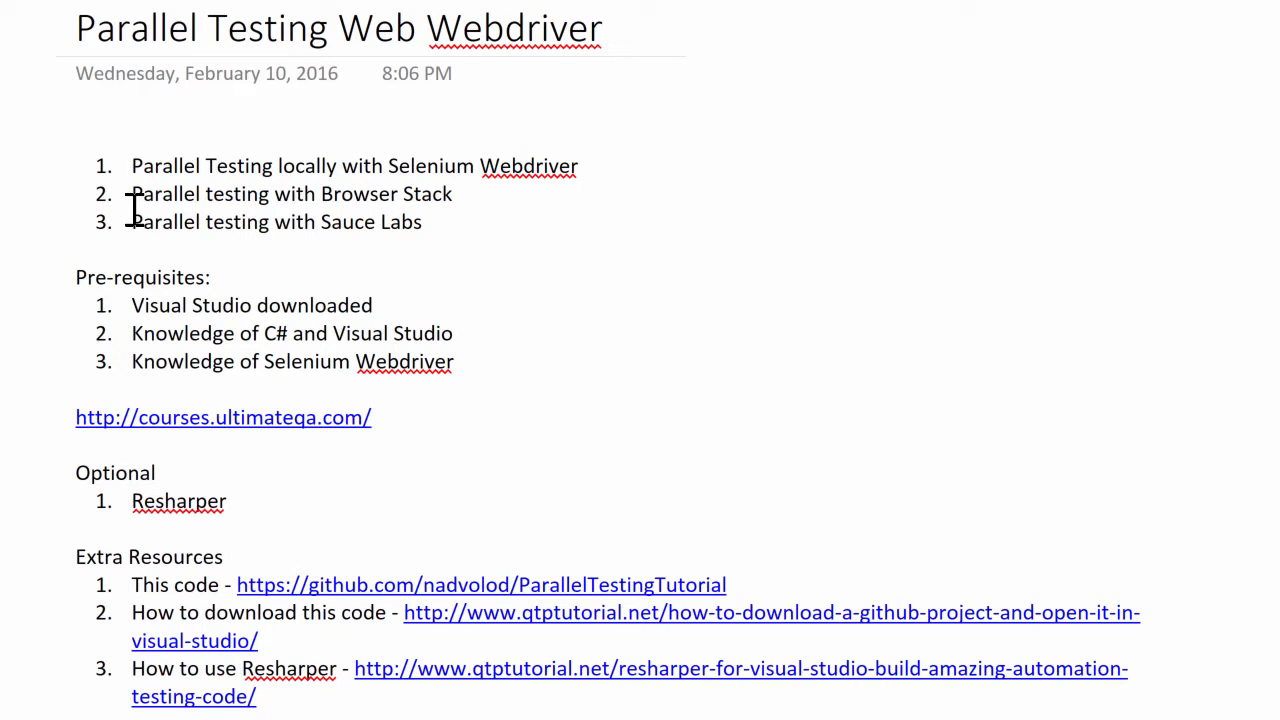
{"action": "mouse_move", "coordinate": [417, 210]}
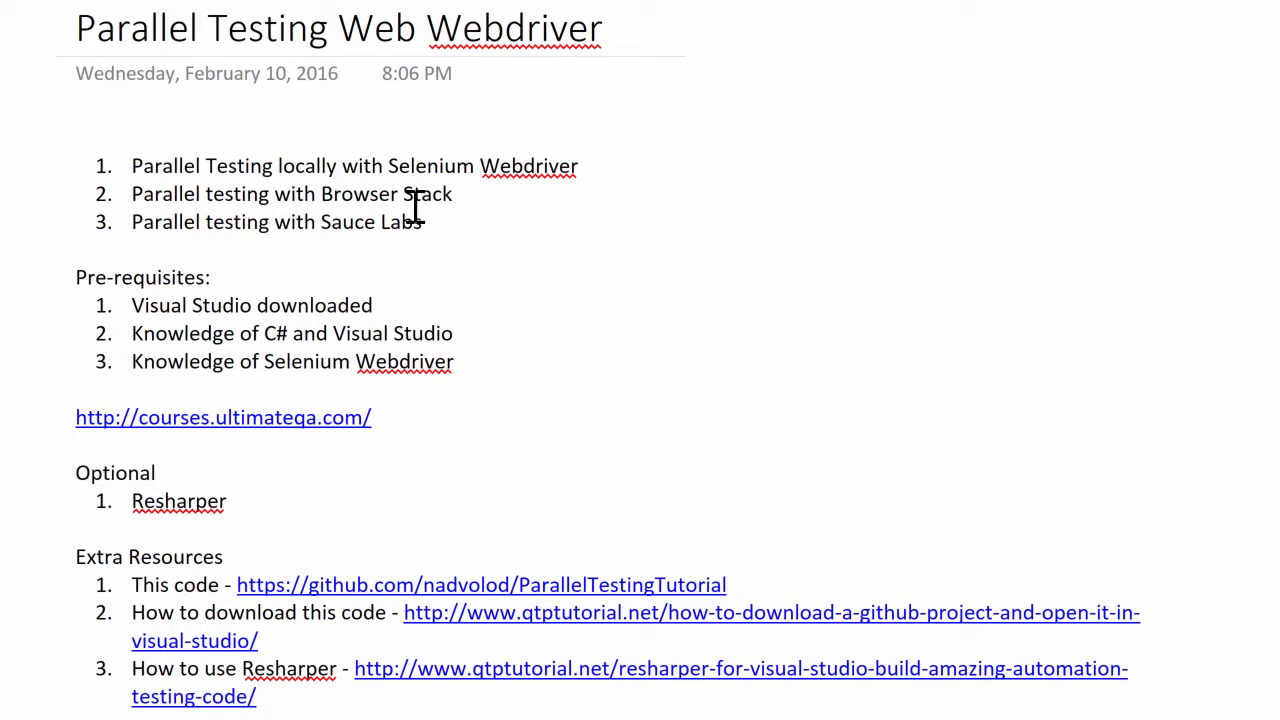
{"action": "mouse_move", "coordinate": [445, 201]}
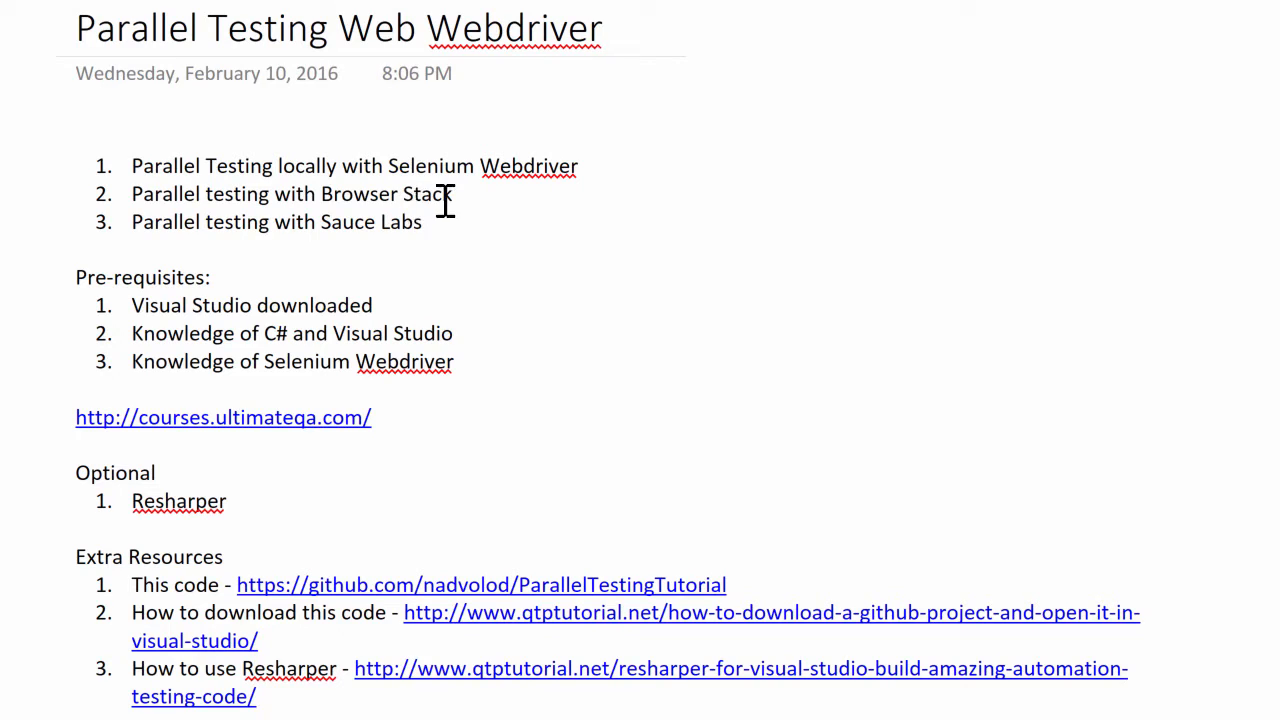
{"action": "mouse_move", "coordinate": [395, 213]}
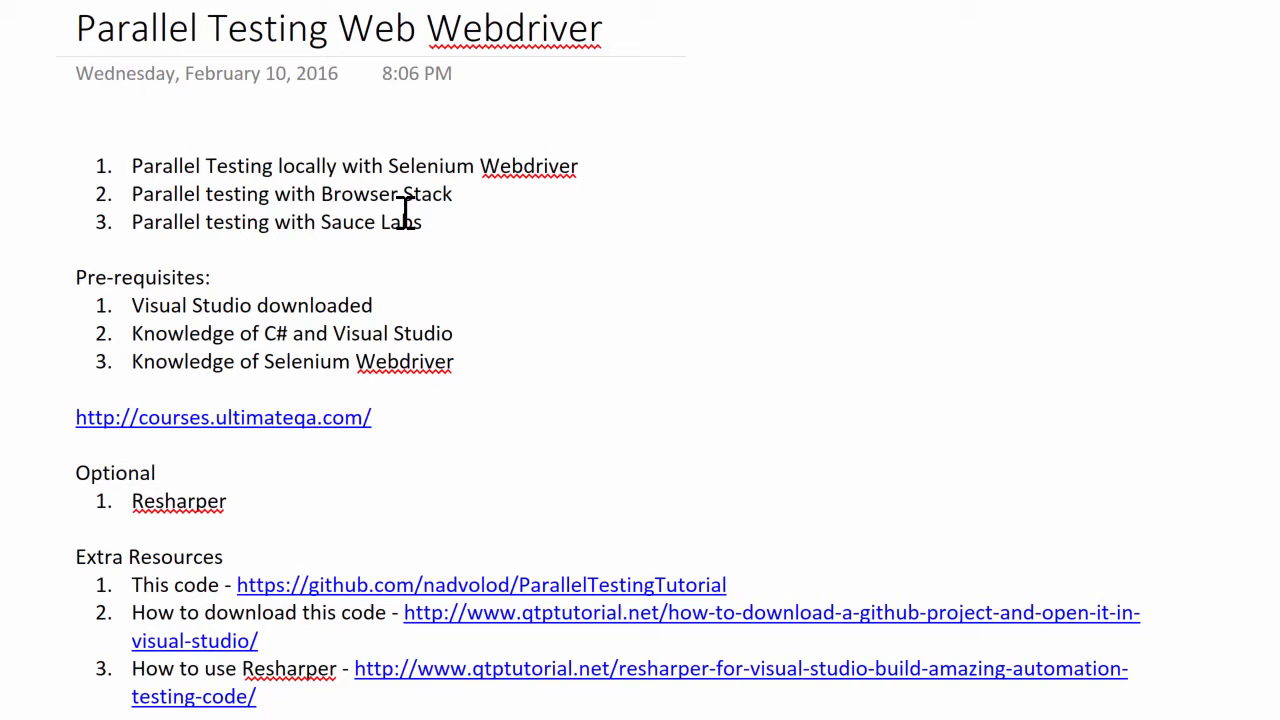
{"action": "mouse_move", "coordinate": [360, 252]}
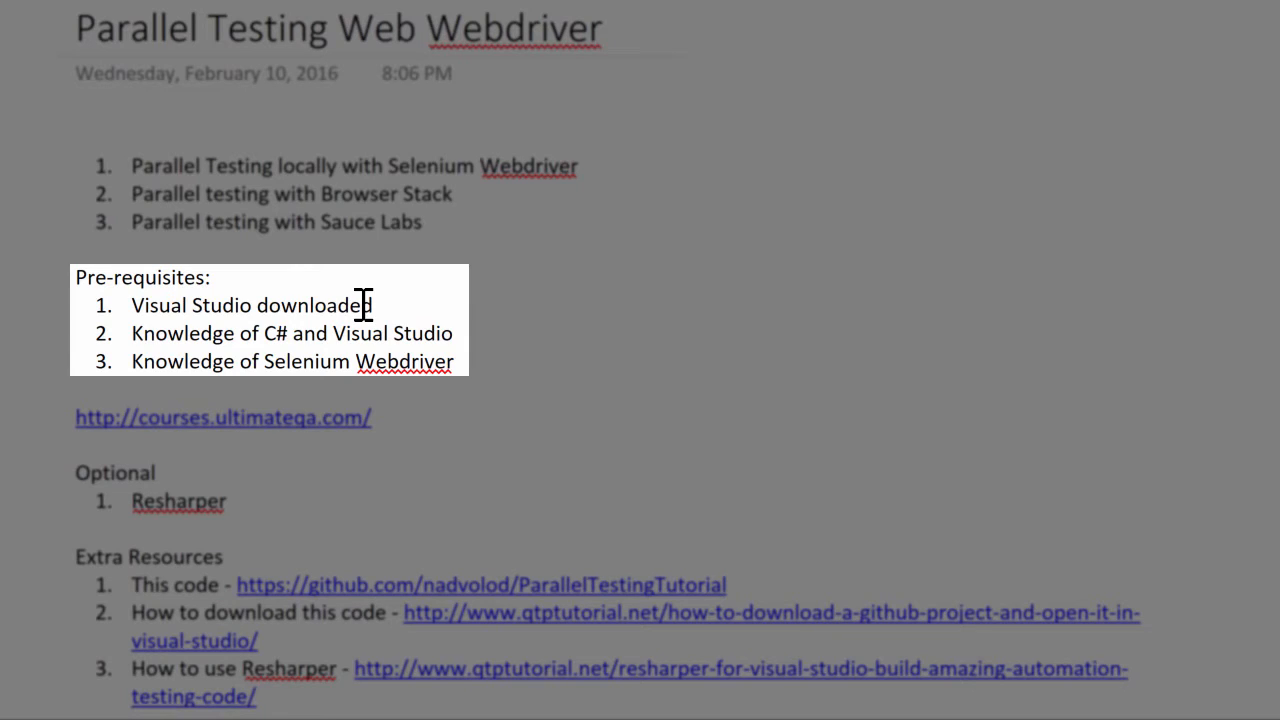
{"action": "mouse_move", "coordinate": [147, 340]}
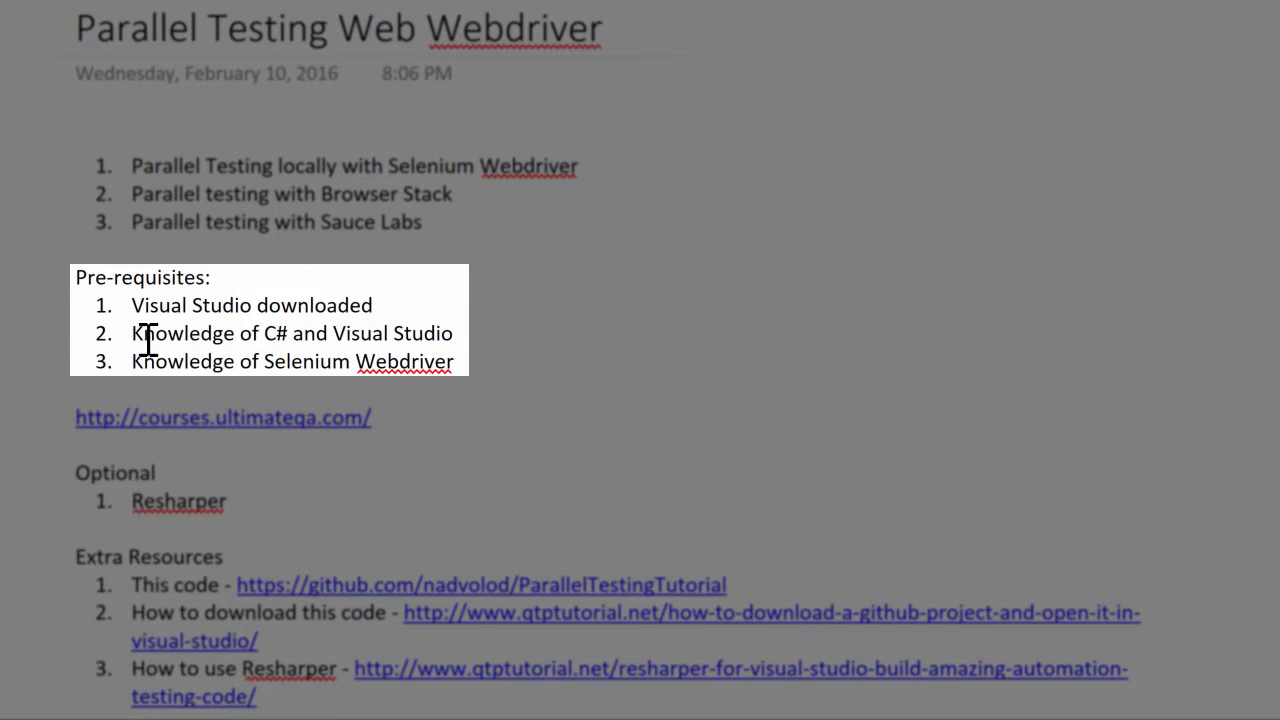
{"action": "mouse_move", "coordinate": [200, 338]}
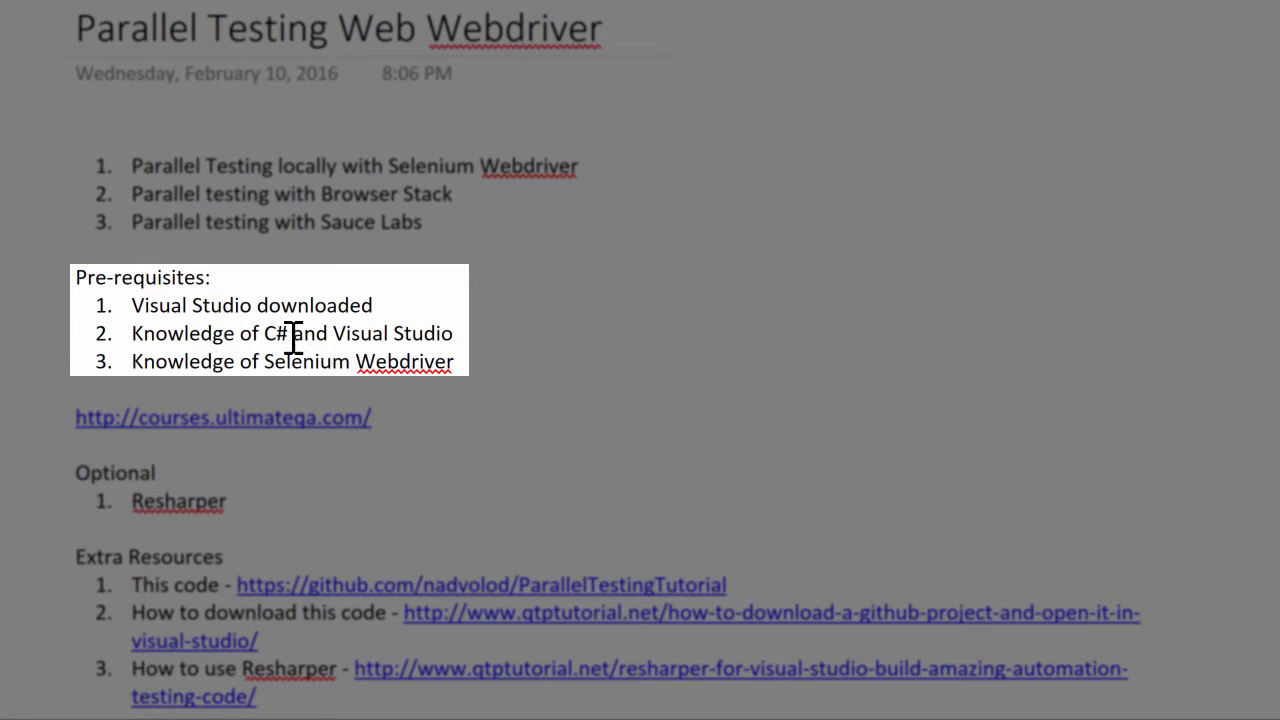
{"action": "mouse_move", "coordinate": [456, 334]}
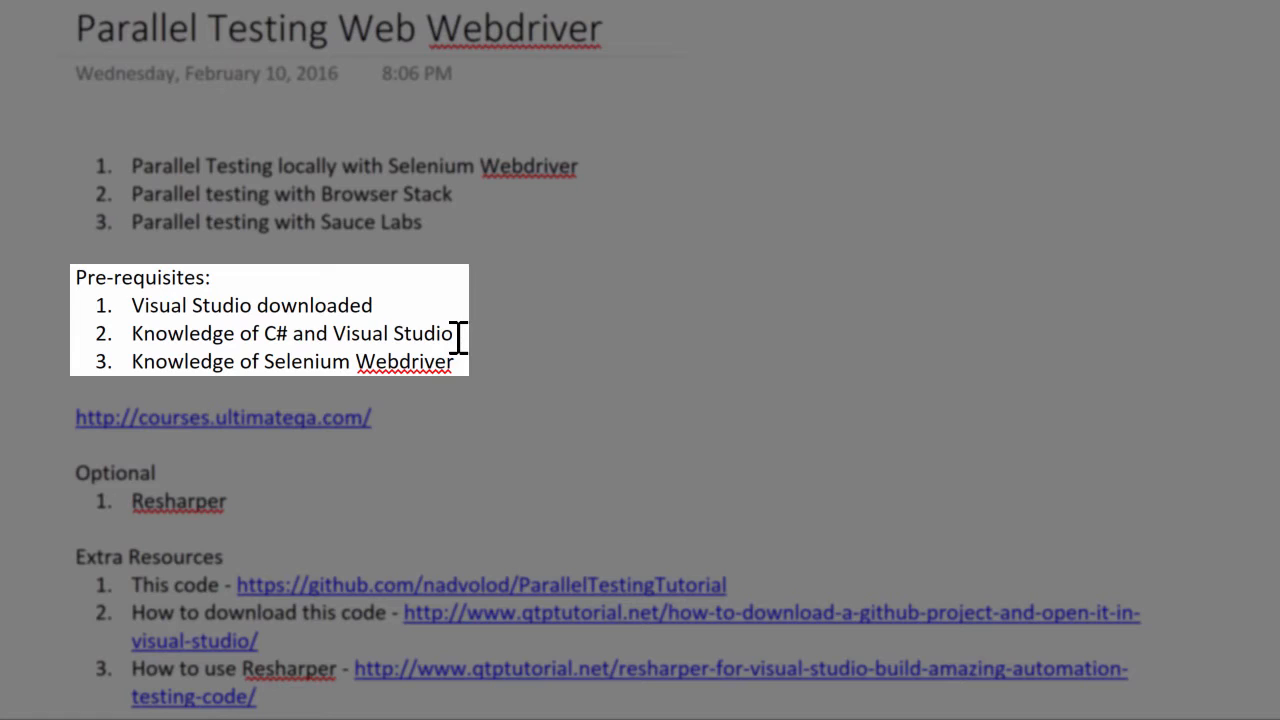
{"action": "mouse_move", "coordinate": [405, 338]}
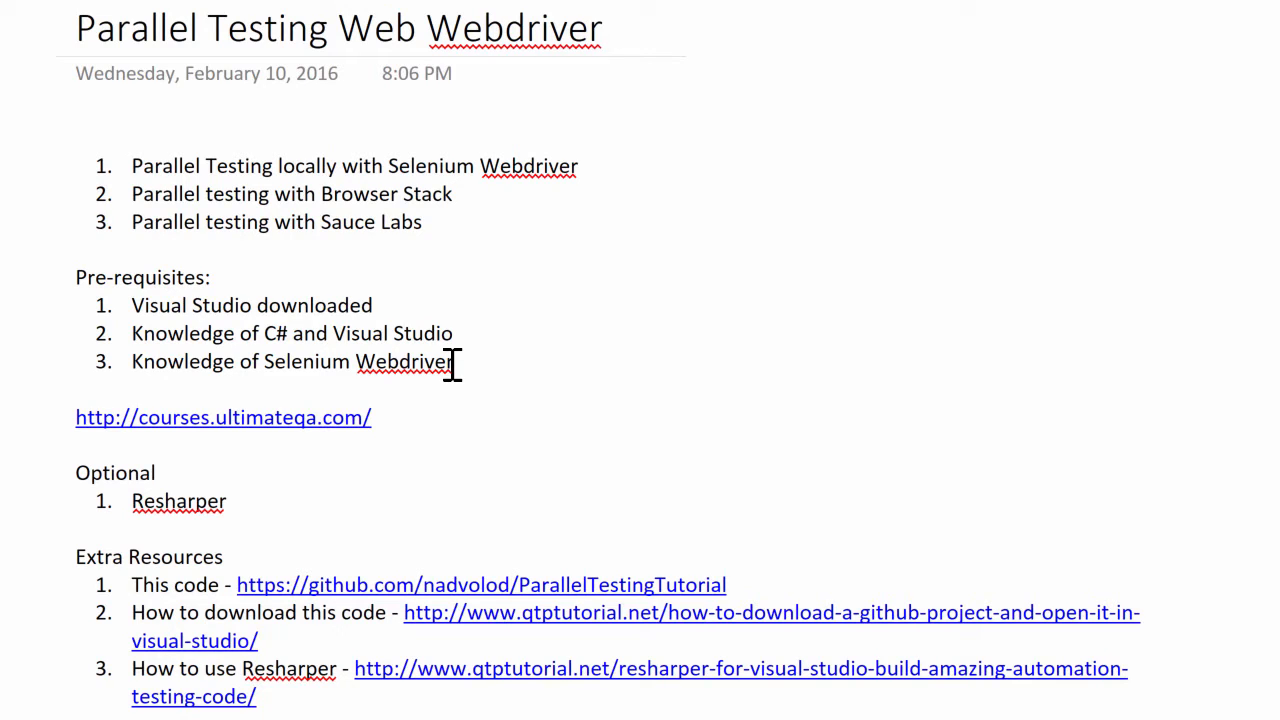
{"action": "mouse_move", "coordinate": [462, 362]}
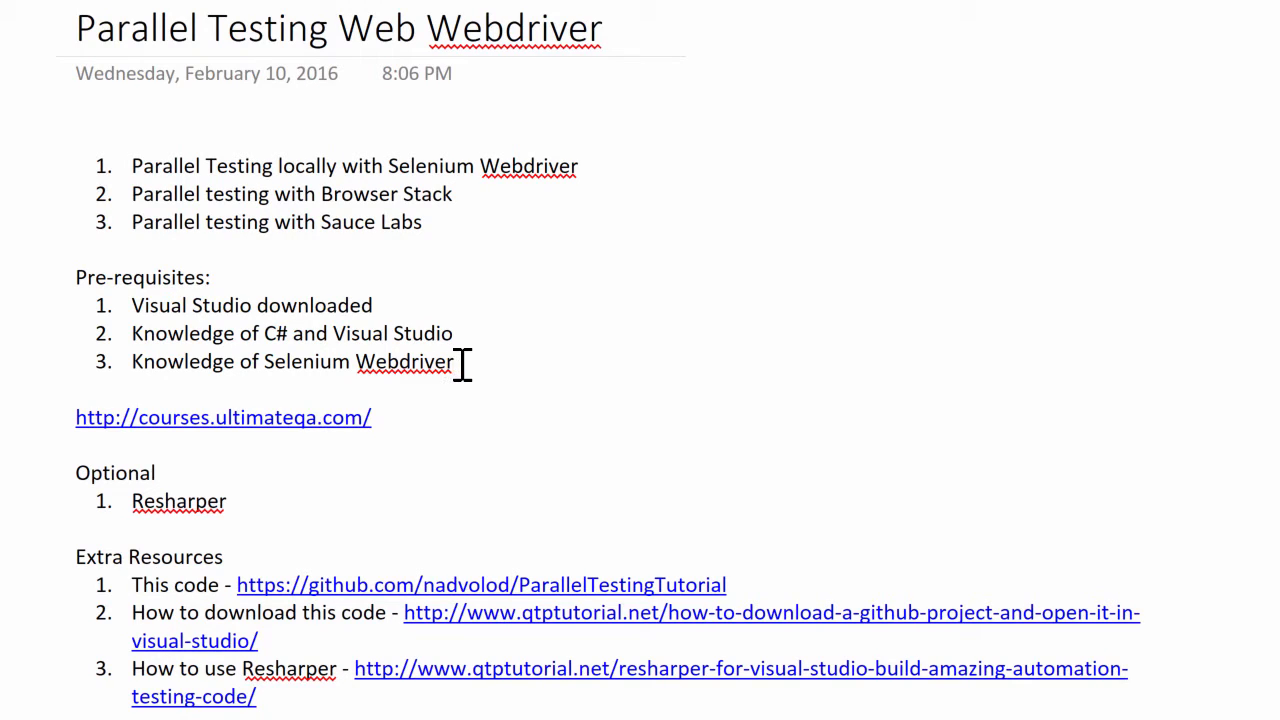
- Select the three prerequisite items listed on the OneNote course page
{"action": "left_click_drag", "start_coordinate": [131, 305], "coordinate": [452, 361]}
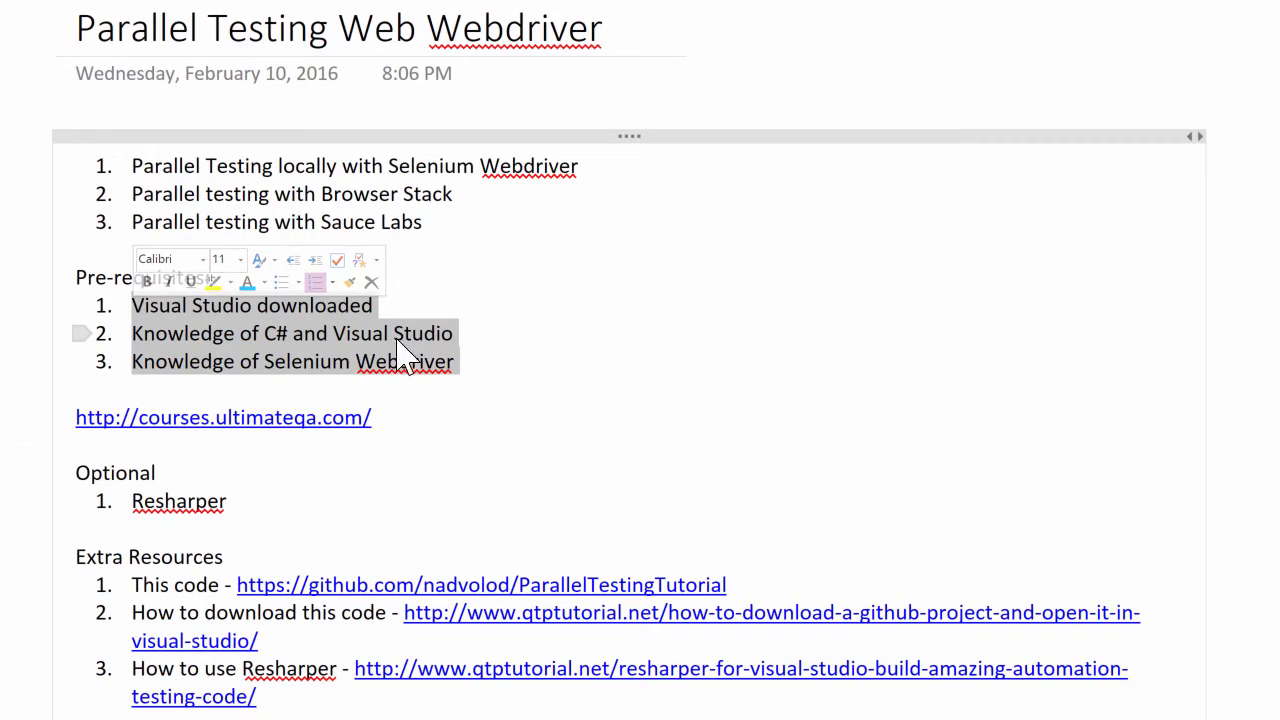
{"action": "left_click", "coordinate": [460, 361]}
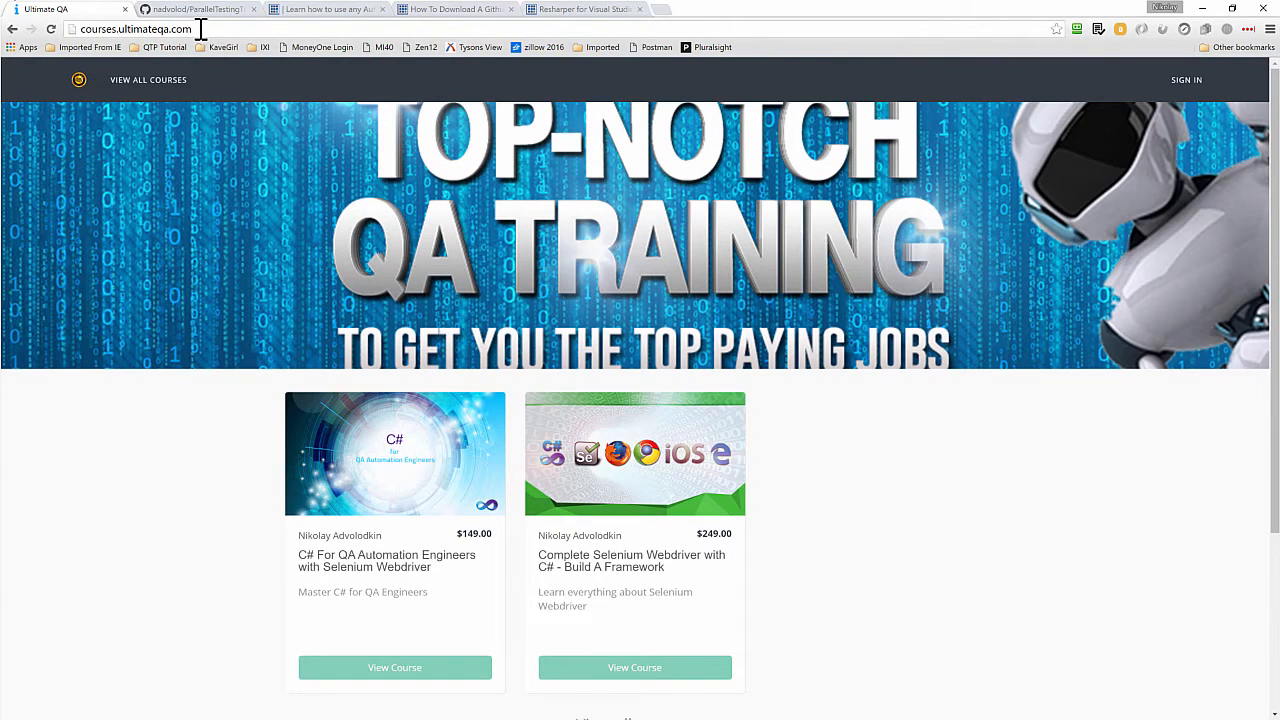
{"action": "mouse_move", "coordinate": [620, 668]}
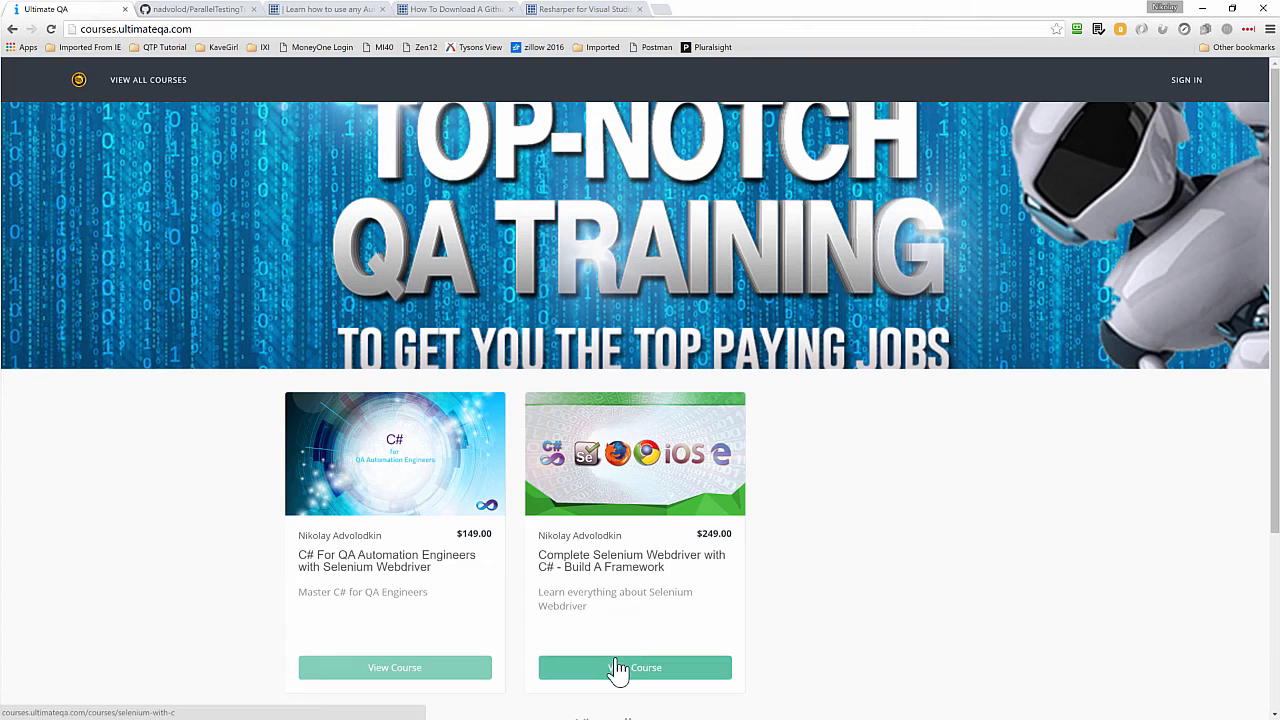
{"action": "mouse_move", "coordinate": [610, 573]}
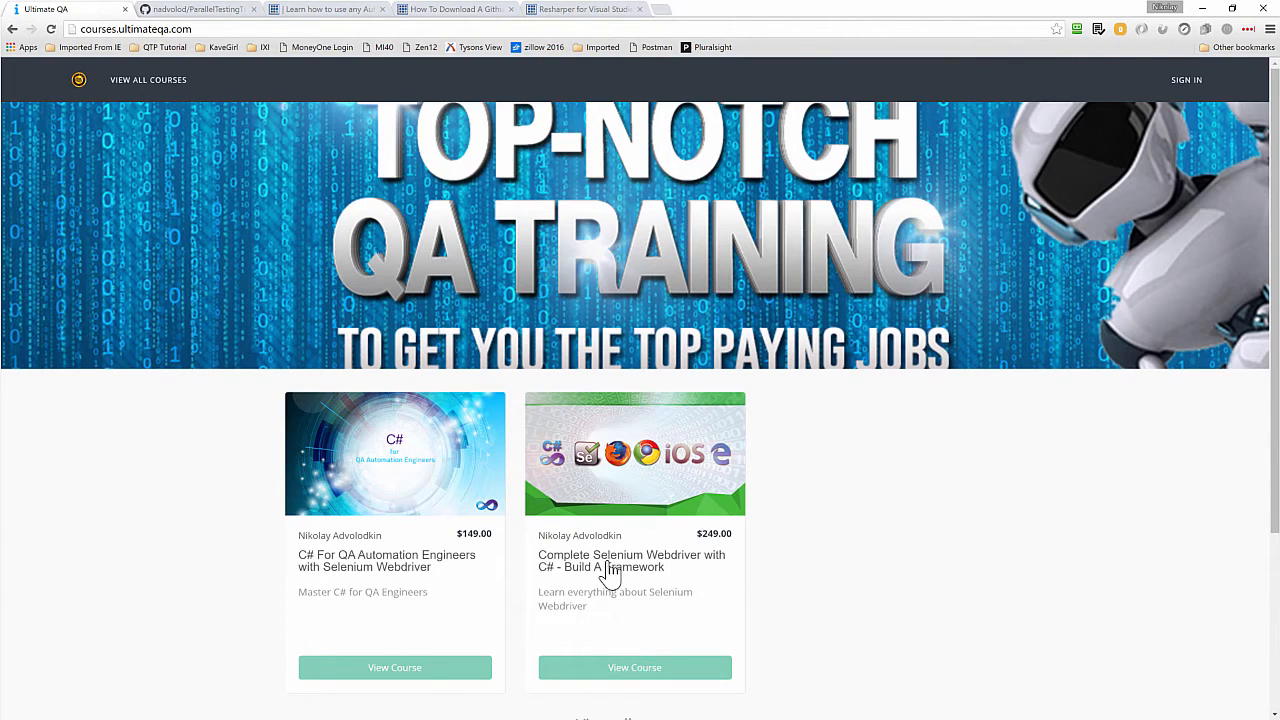
{"action": "mouse_move", "coordinate": [610, 578]}
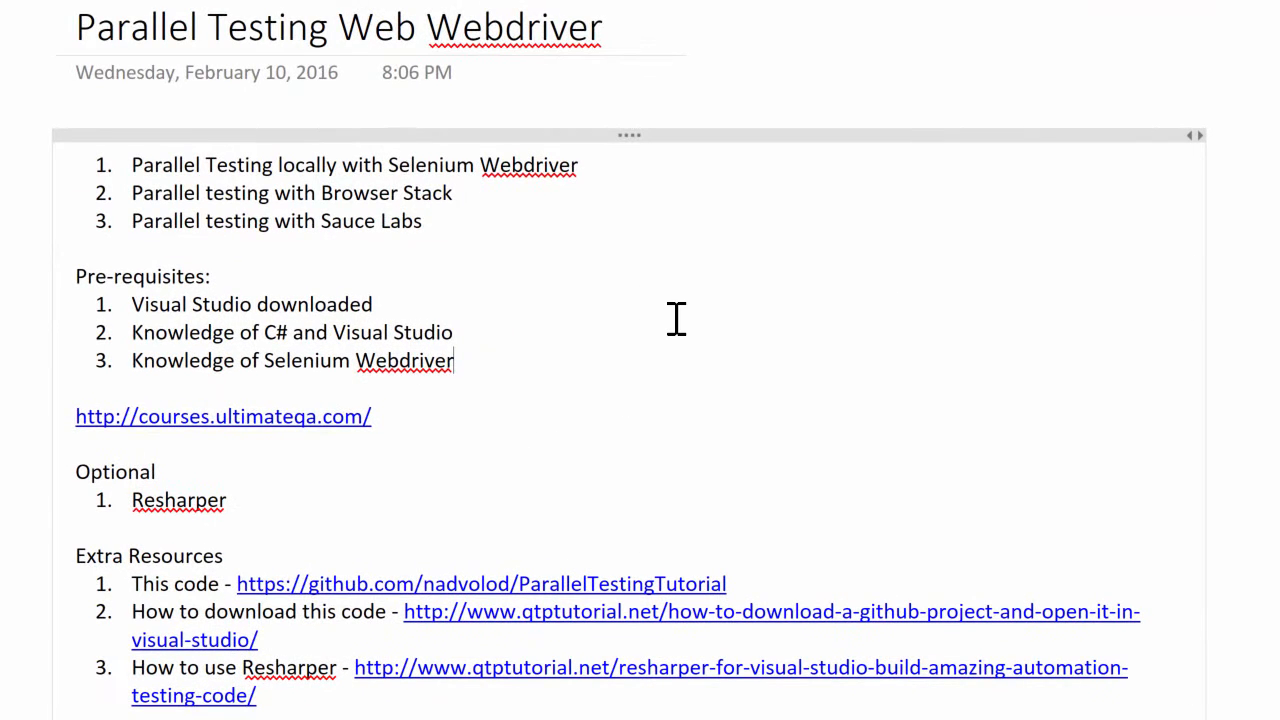
{"action": "mouse_move", "coordinate": [350, 525]}
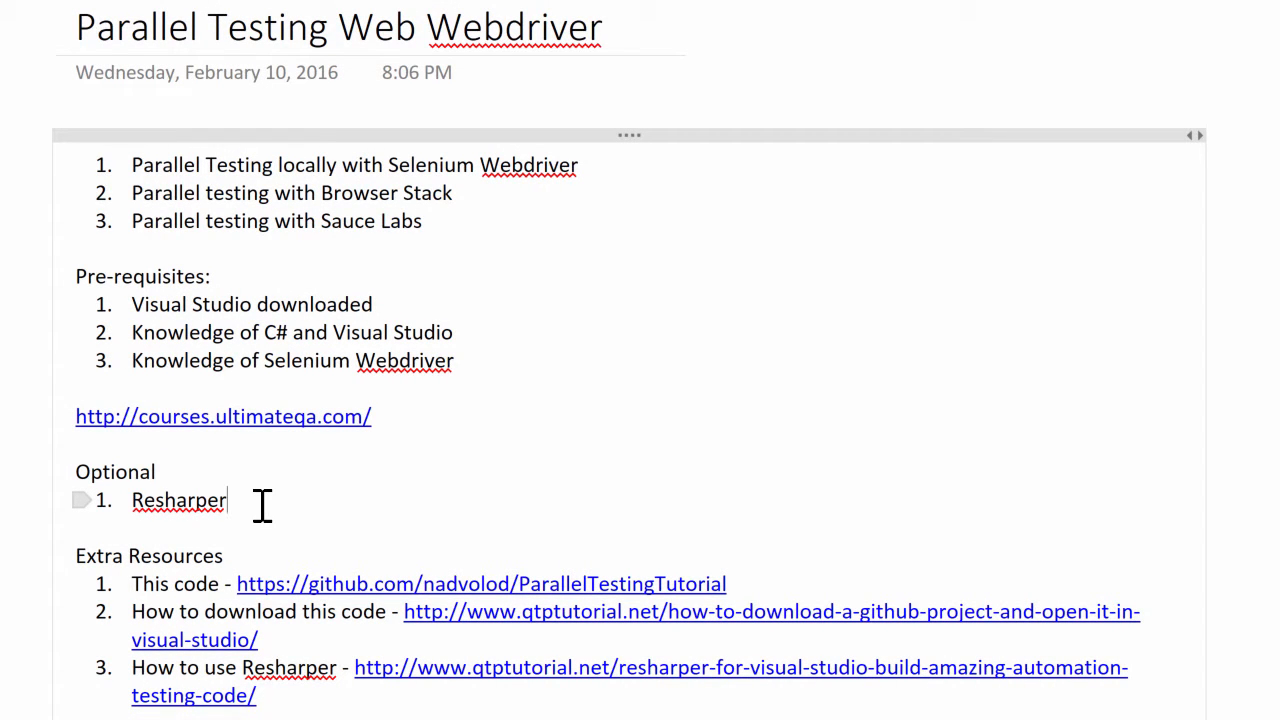
{"action": "mouse_move", "coordinate": [195, 500]}
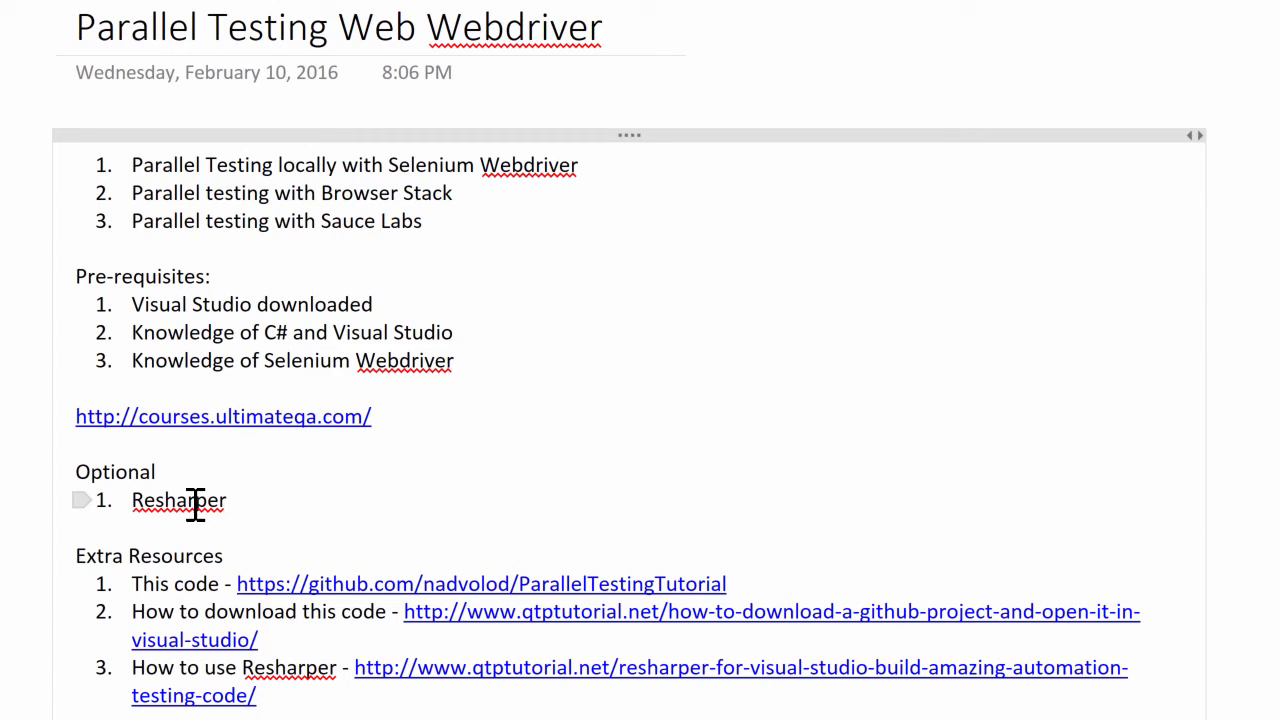
{"action": "mouse_move", "coordinate": [205, 485]}
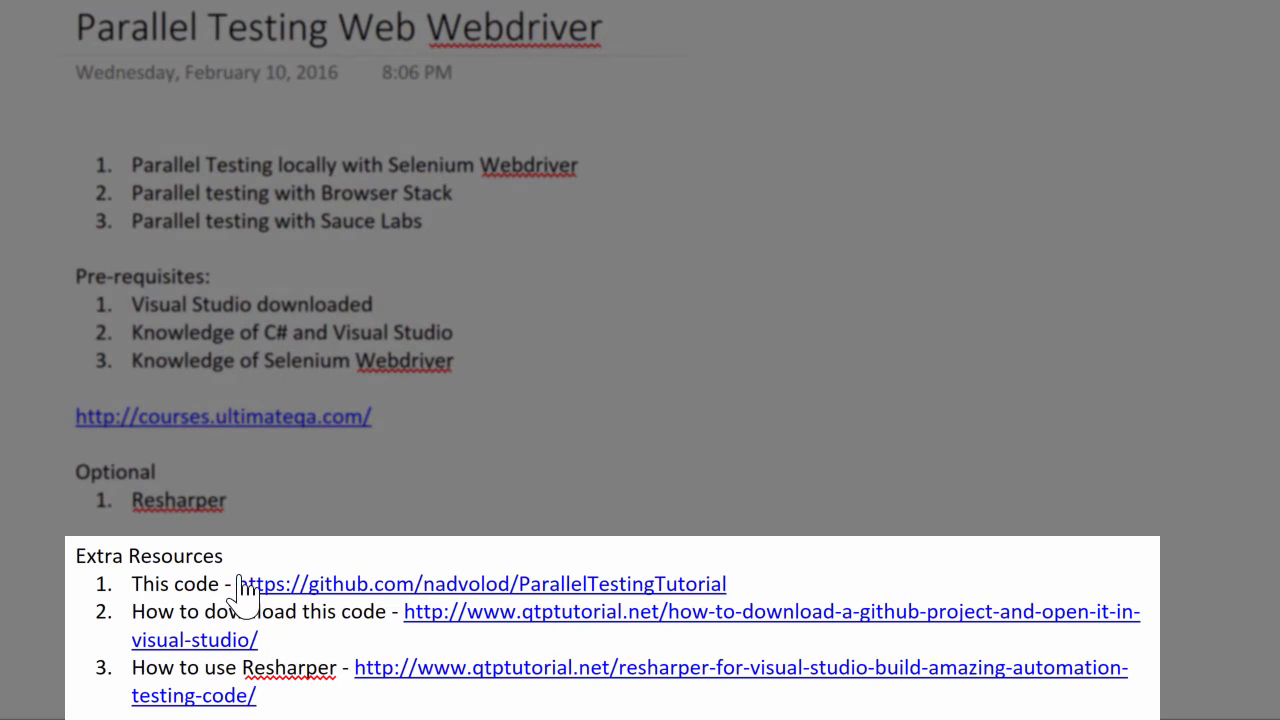
{"action": "mouse_move", "coordinate": [420, 600]}
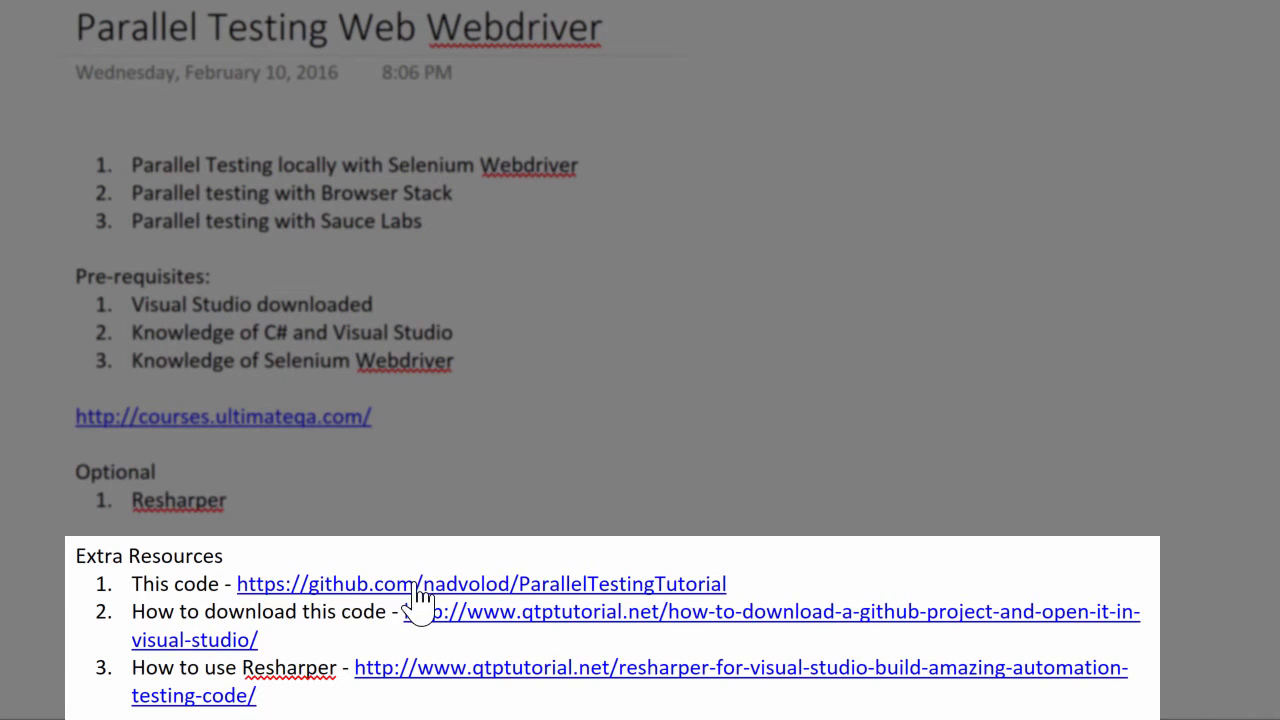
{"action": "mouse_move", "coordinate": [530, 560]}
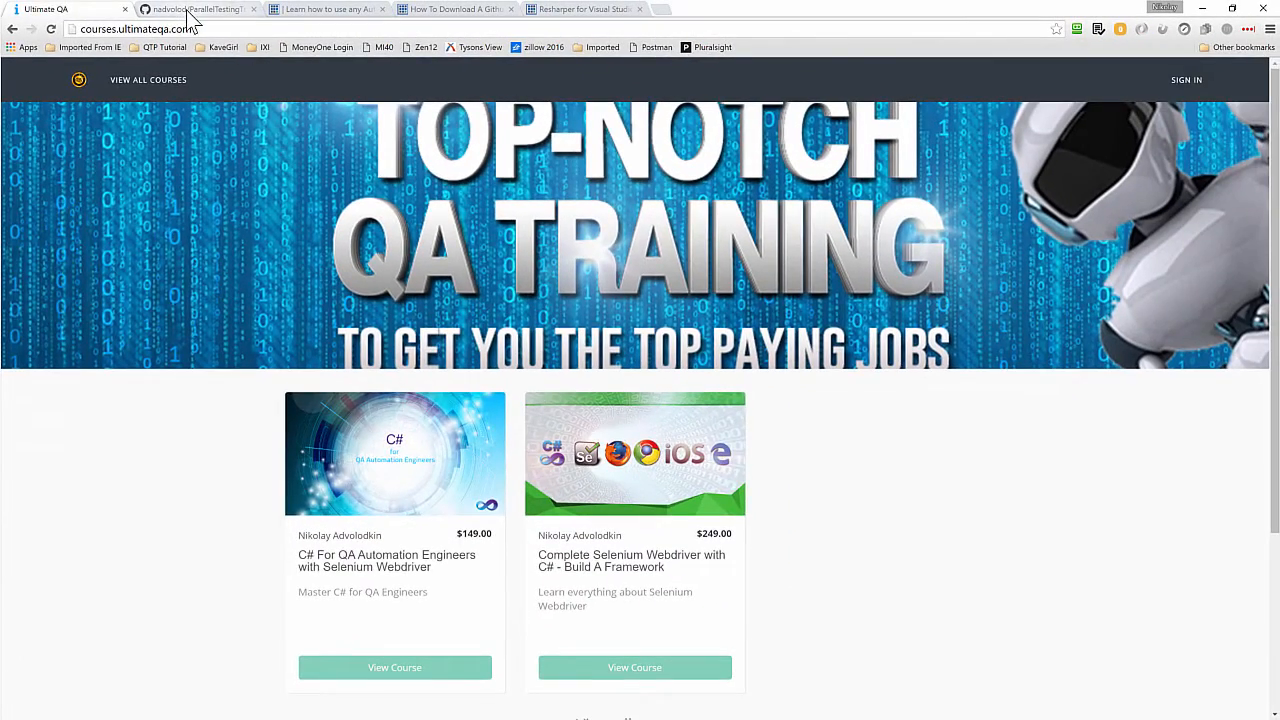
- Bring the OneNote window forward to show the full Parallel Testing Web Webdriver page
{"action": "left_click", "coordinate": [200, 9]}
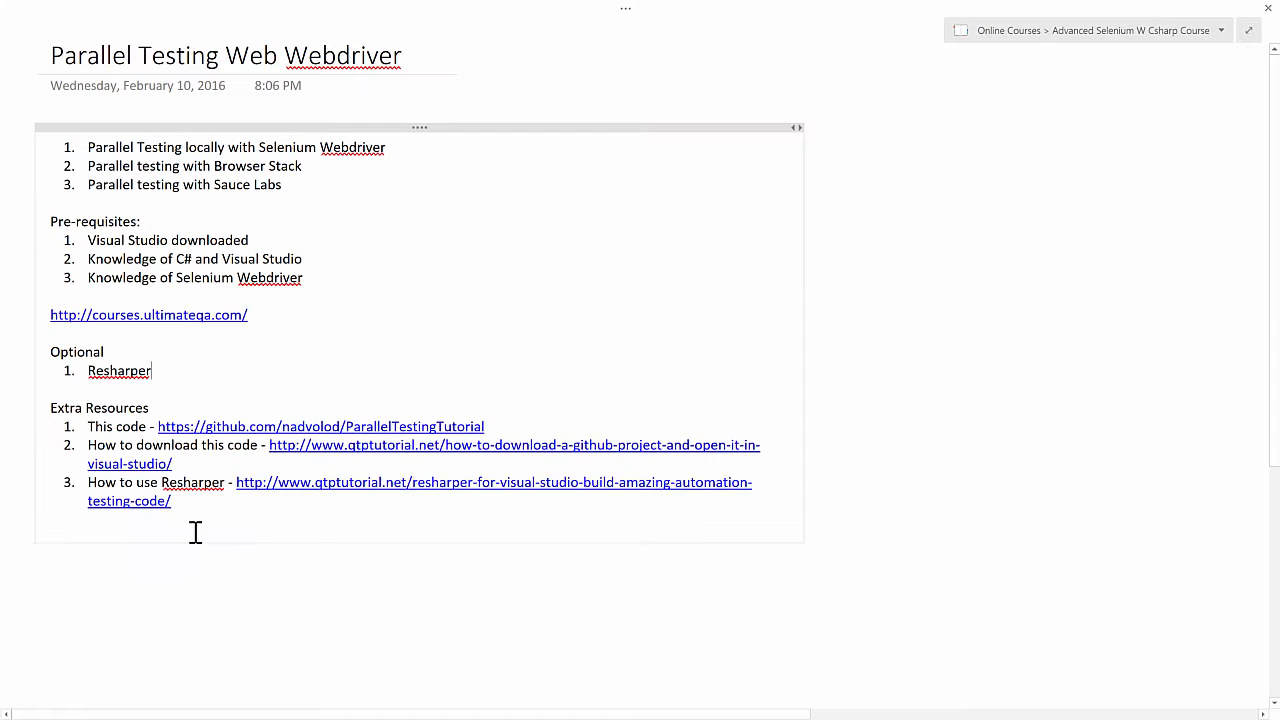
{"action": "mouse_move", "coordinate": [295, 458]}
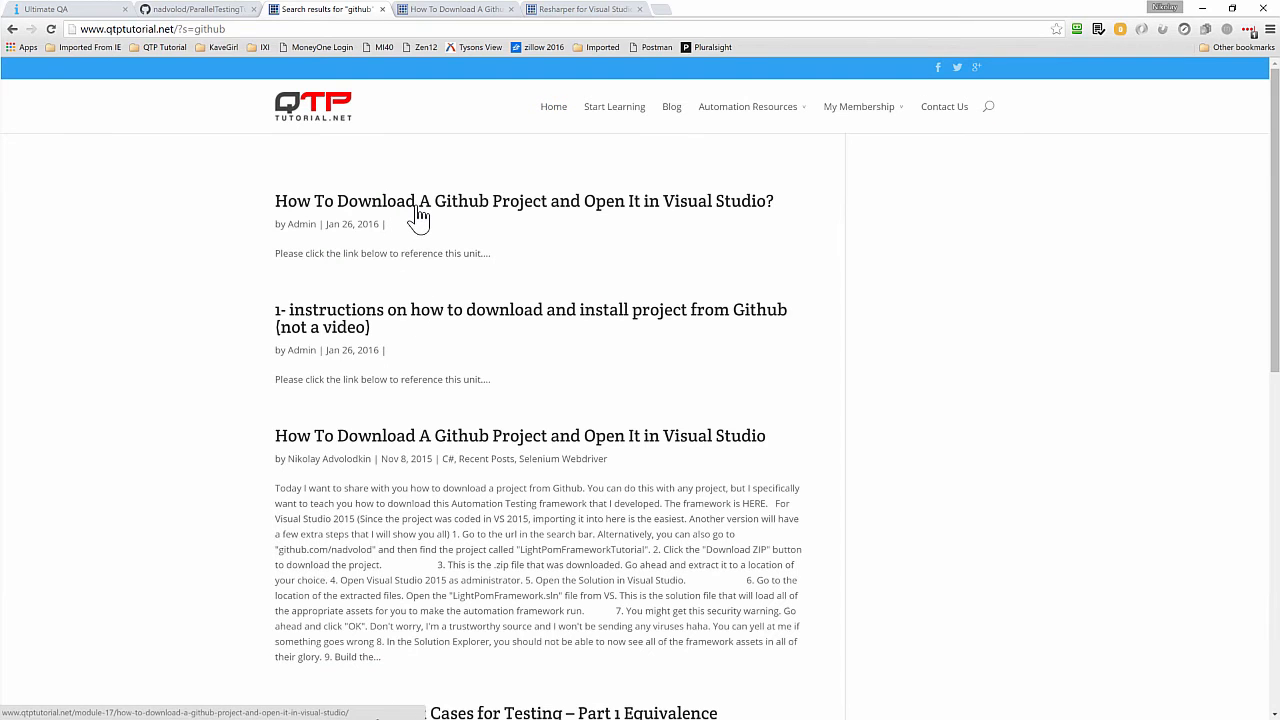
- Open the full 'How To Download A Github Project' article, then the Resharper for Visual Studio article
{"action": "left_click", "coordinate": [523, 201]}
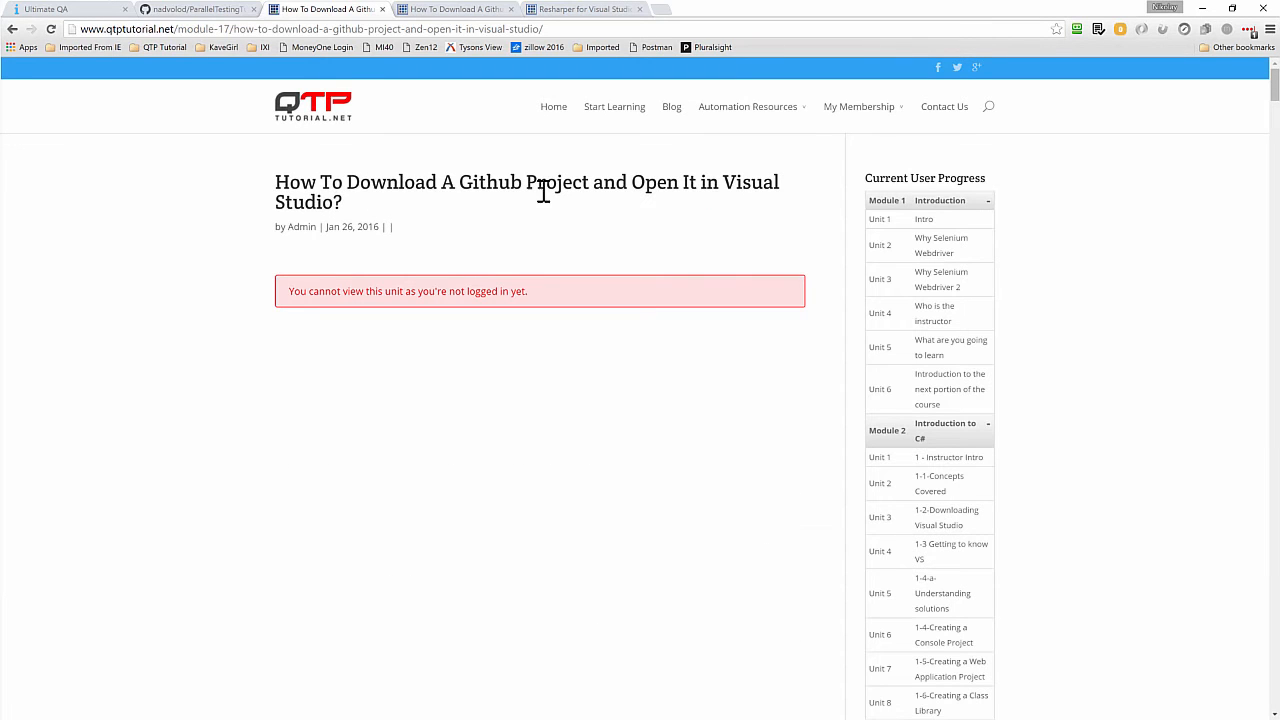
{"action": "mouse_move", "coordinate": [346, 249]}
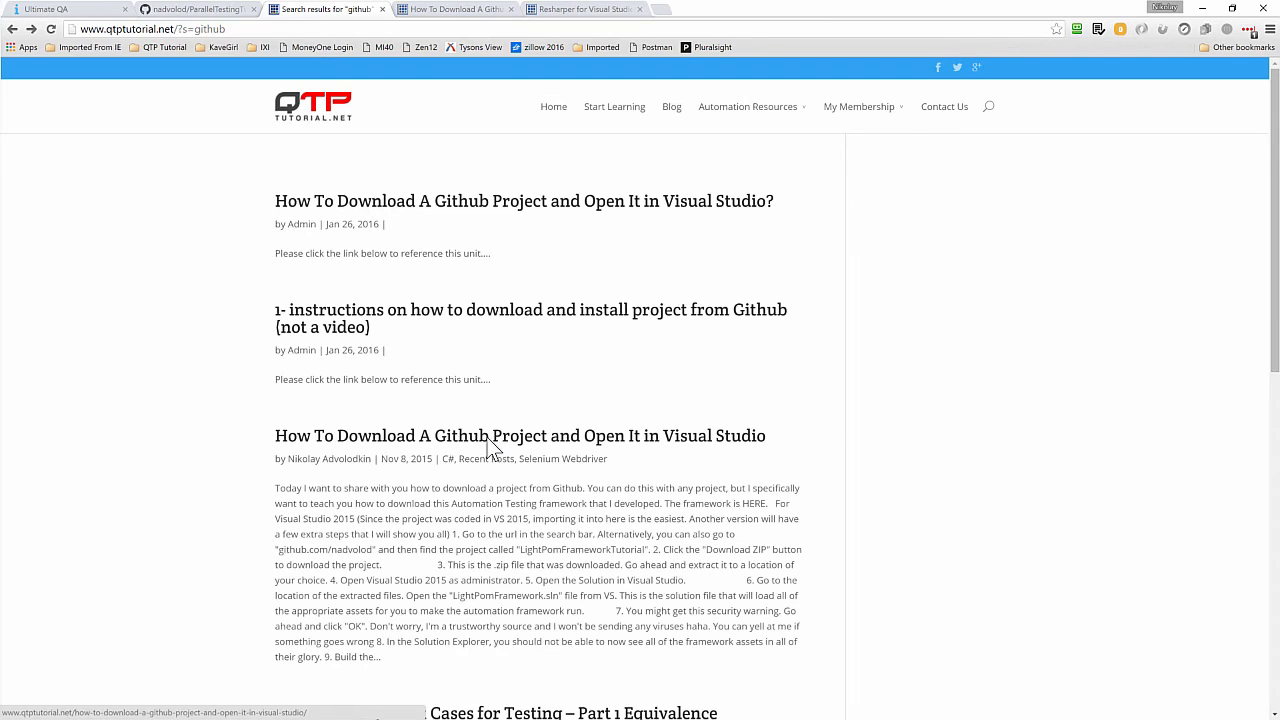
{"action": "left_click", "coordinate": [519, 435]}
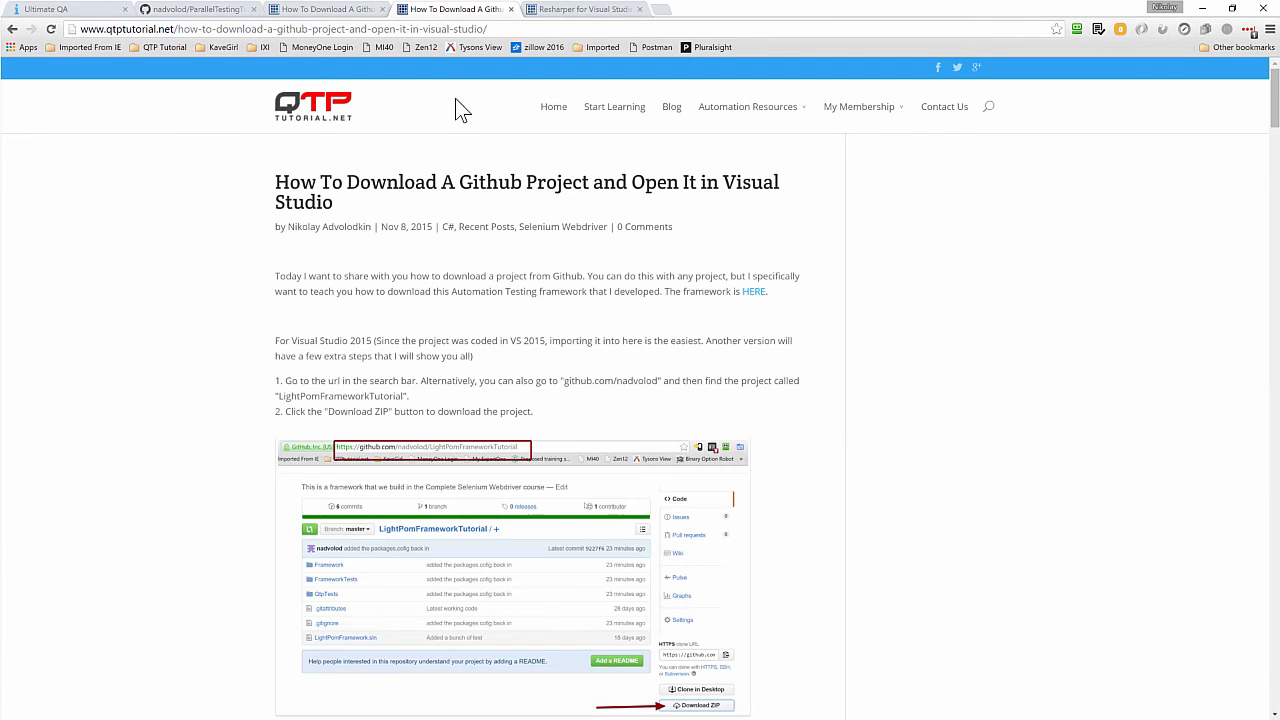
{"action": "mouse_move", "coordinate": [435, 138]}
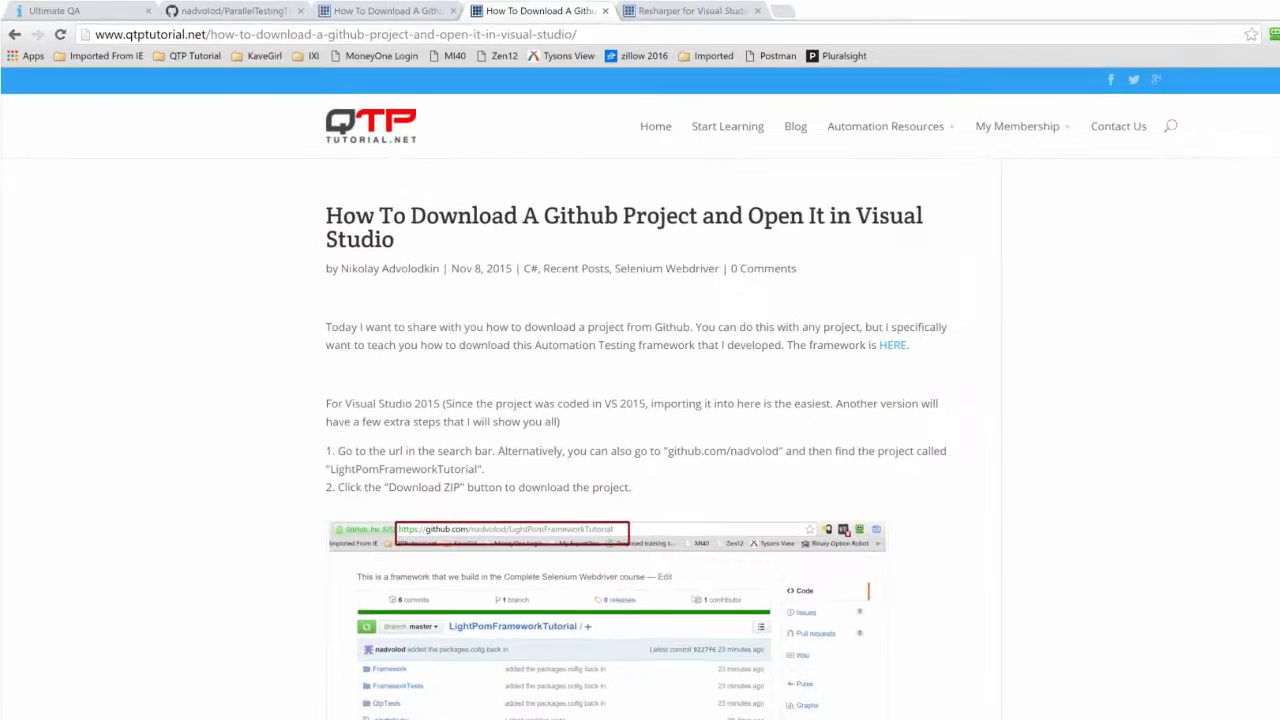
{"action": "left_click", "coordinate": [695, 11]}
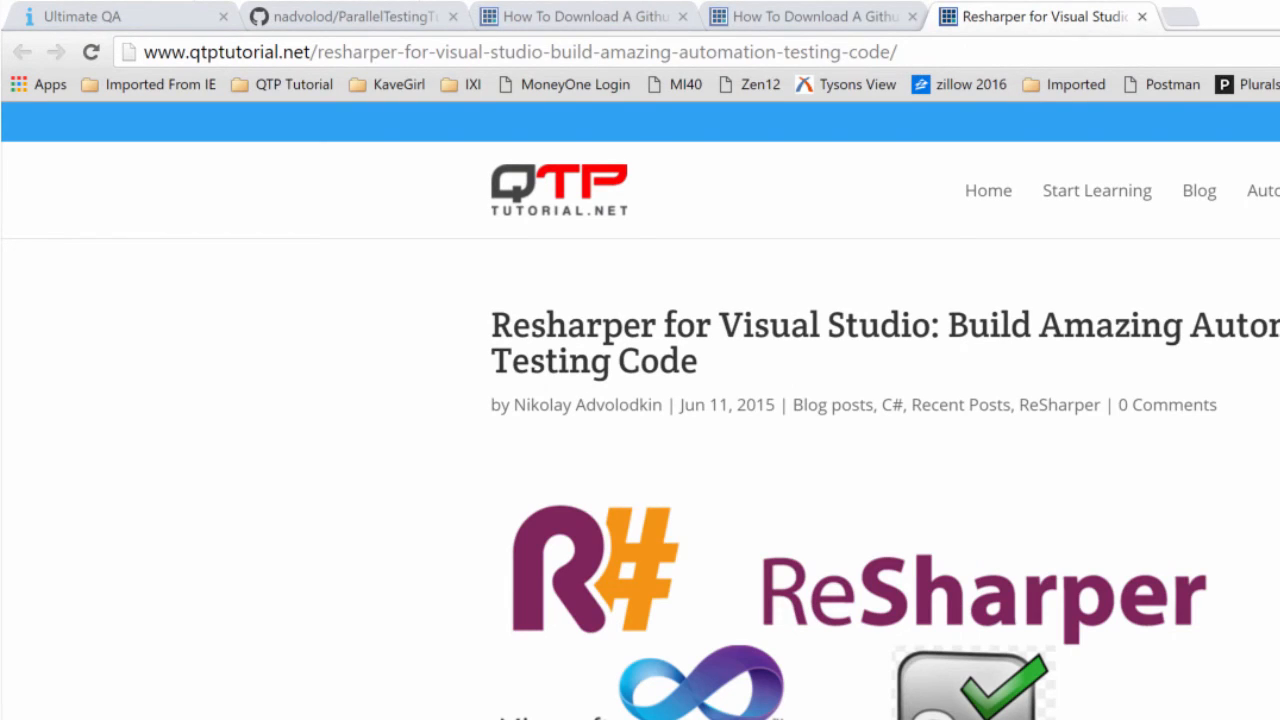
{"action": "mouse_move", "coordinate": [555, 693]}
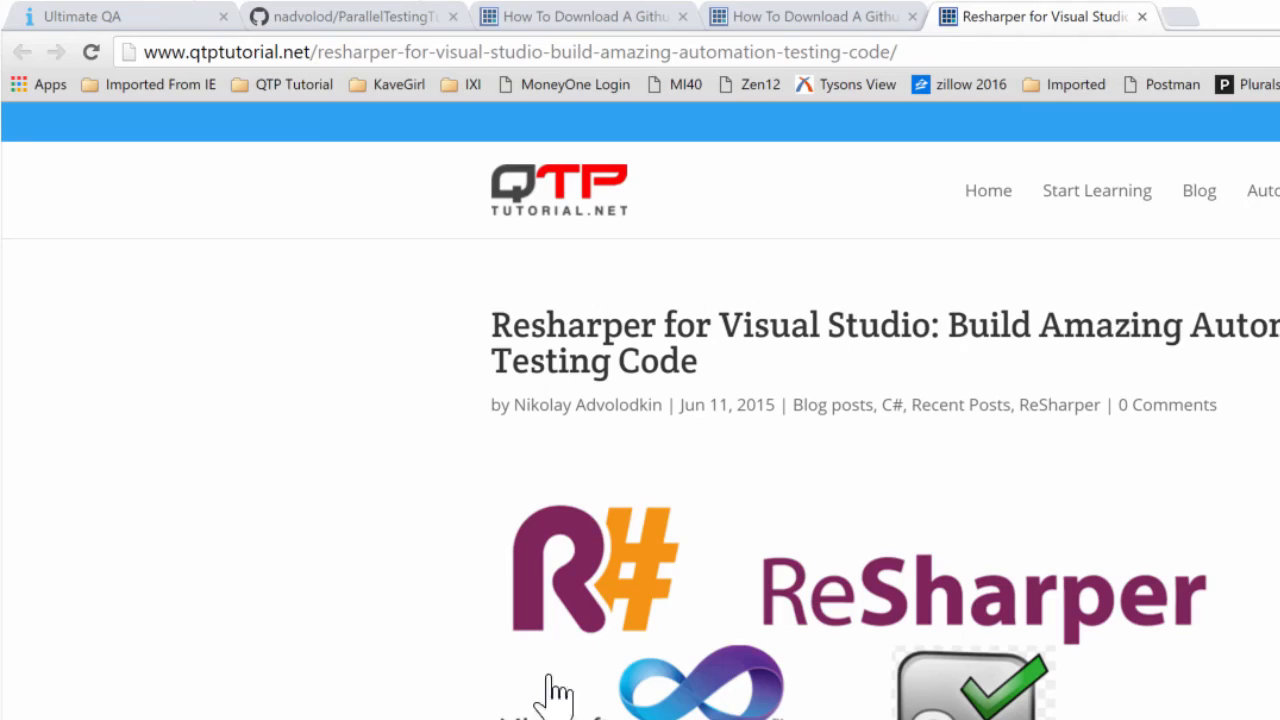
- Scroll the Resharper article down to the 'What is ReSharper?' section
{"action": "scroll", "scroll_direction": "down", "scroll_amount": 3}
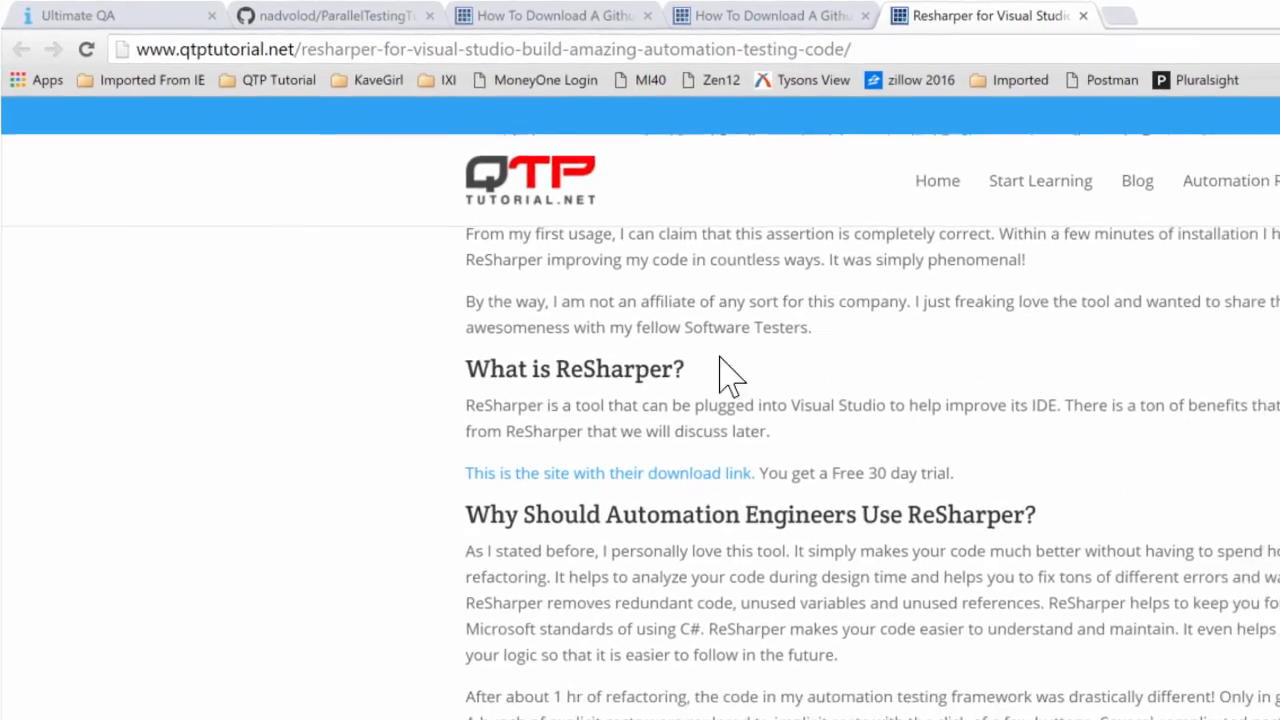